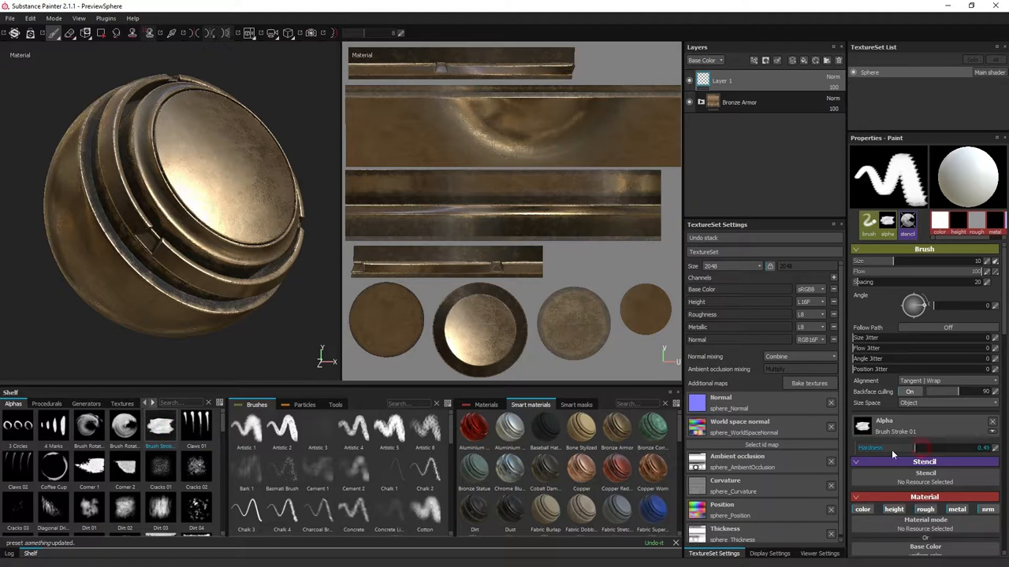
# Adjust the Smeared Circle graph parameters in Designer and review the FX-Map and output nodes
pyautogui.moveTo(930, 448); pyautogui.dragTo(886, 448)
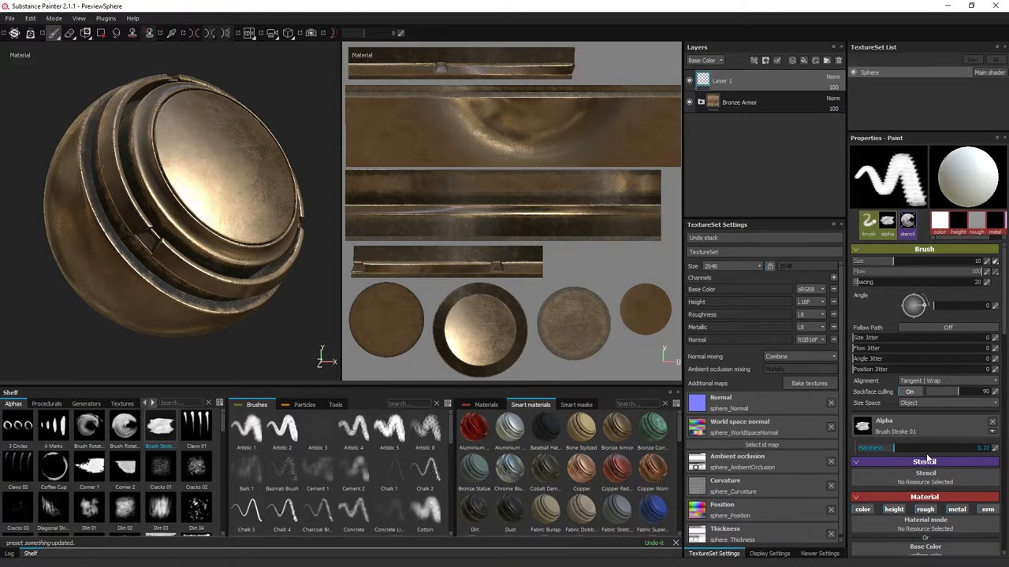
pyautogui.moveTo(895, 447); pyautogui.dragTo(986, 447)
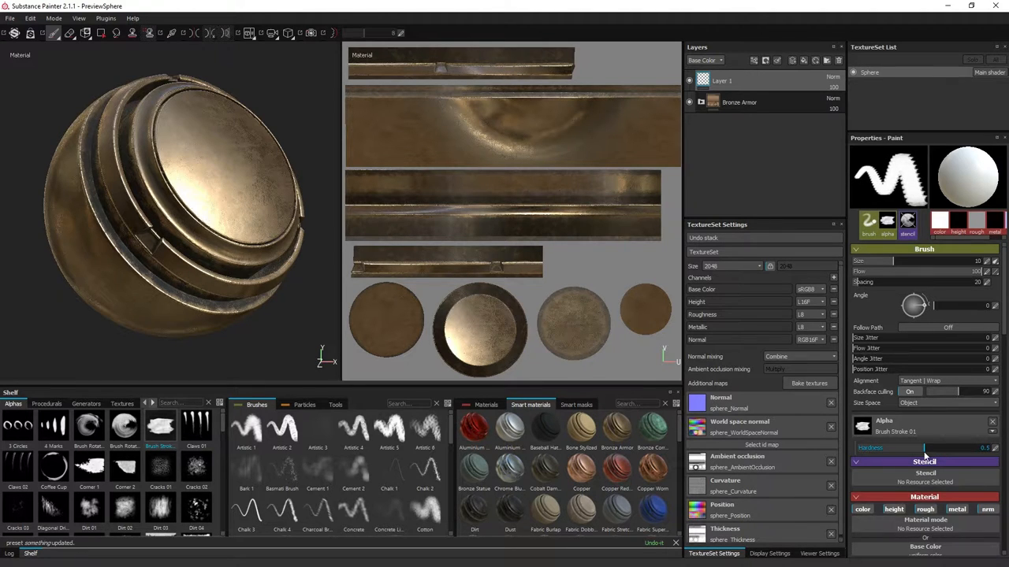
pyautogui.moveTo(906, 448); pyautogui.dragTo(927, 447)
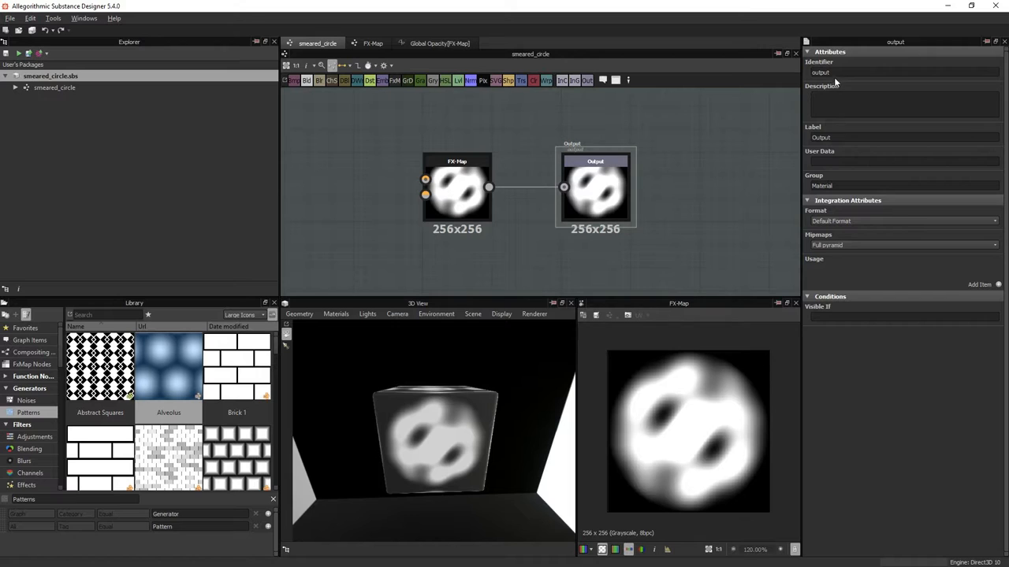
pyautogui.click(457, 187)
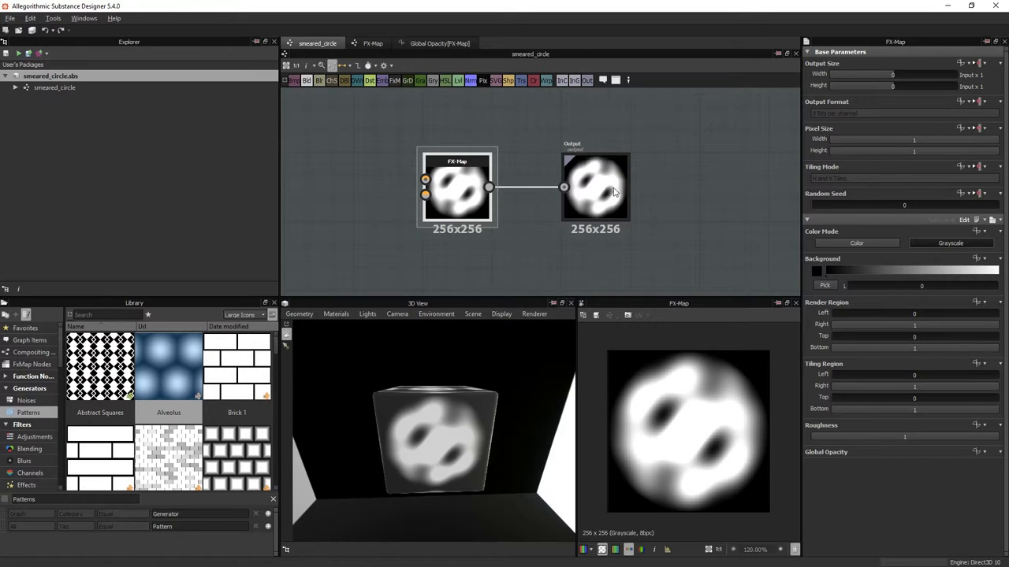
pyautogui.click(596, 186)
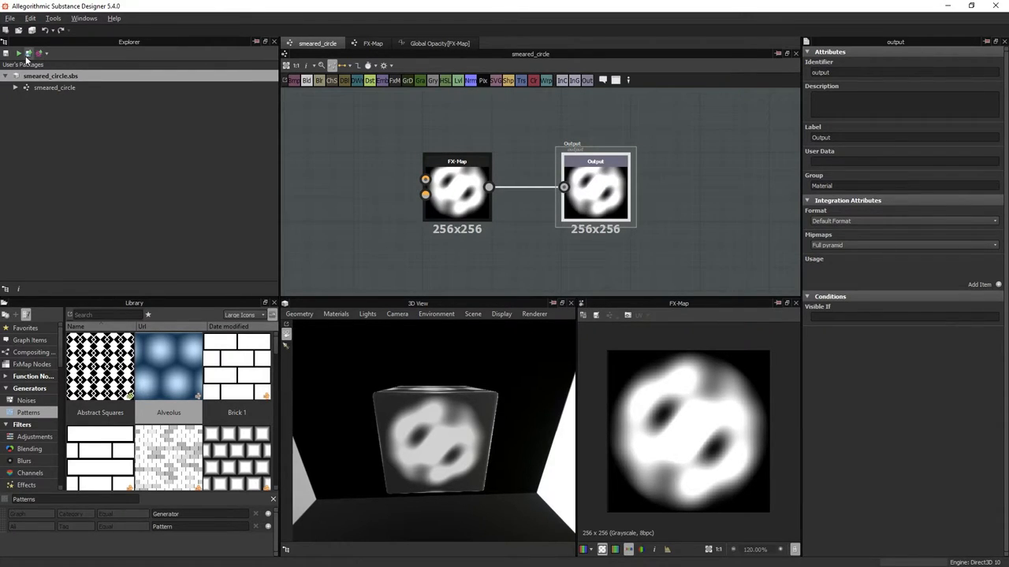
pyautogui.moveTo(28, 54)
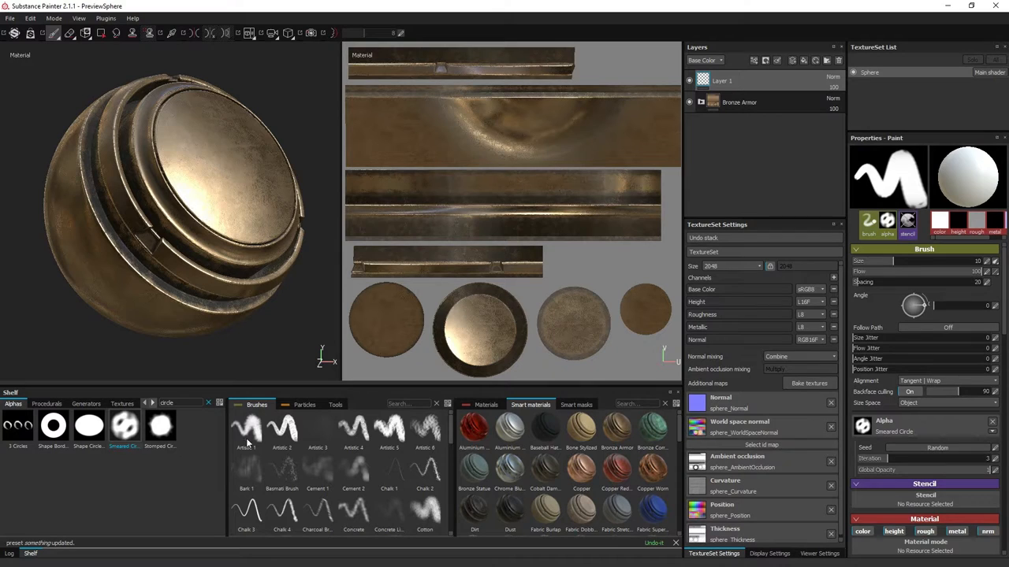
# Select an existing brush preset on the Painter shelf as the starting point
pyautogui.click(246, 426)
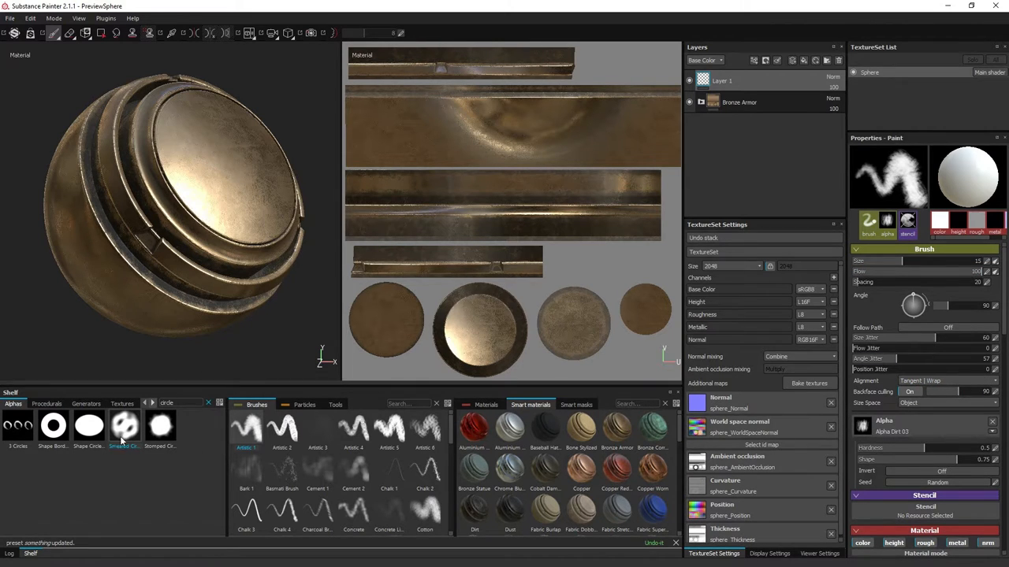
# Raise the smeared-circle brush's position jitter along with size, flow and angle jitter
pyautogui.click(123, 426)
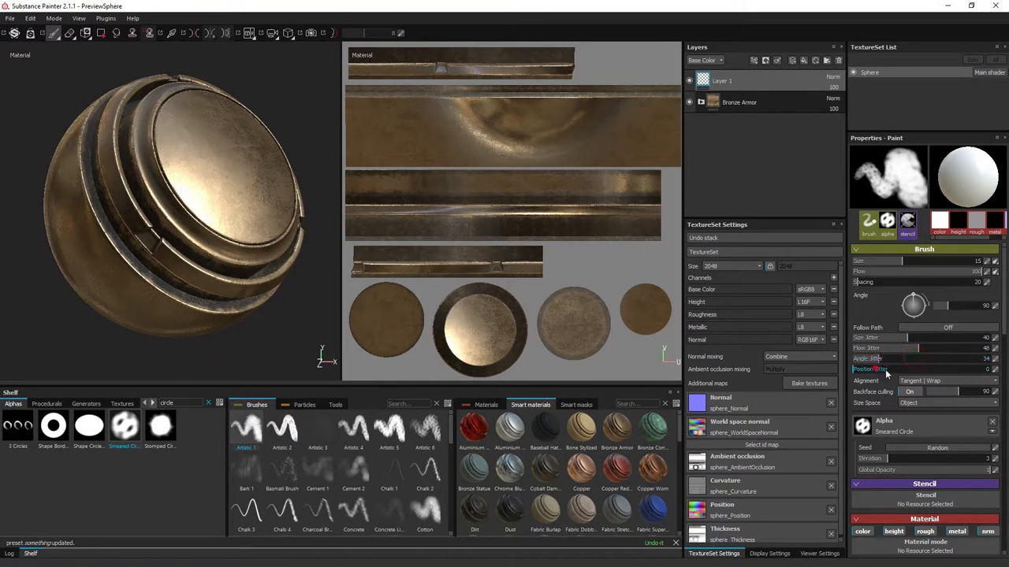
pyautogui.moveTo(974, 271); pyautogui.dragTo(949, 271)
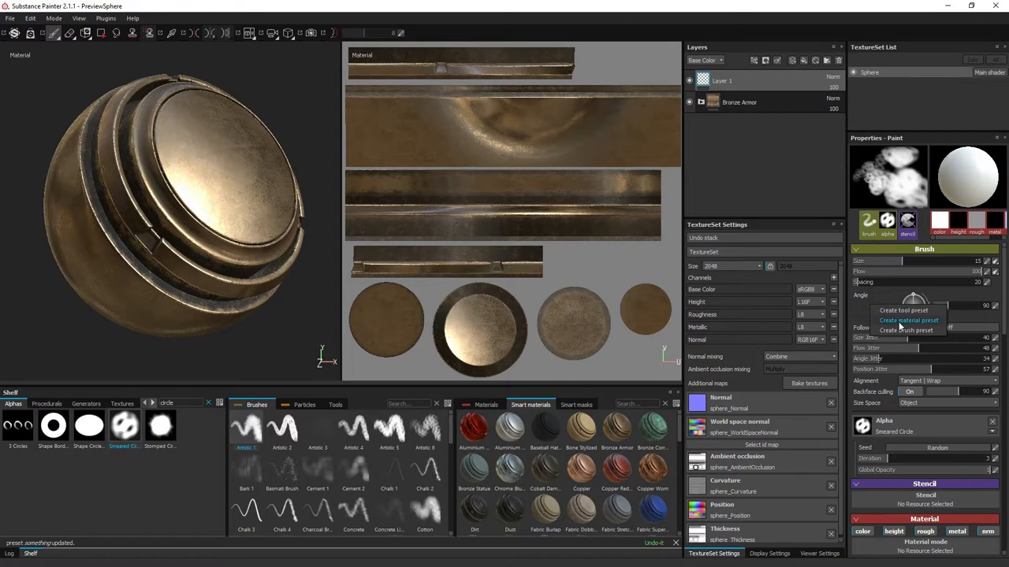
pyautogui.moveTo(906, 331)
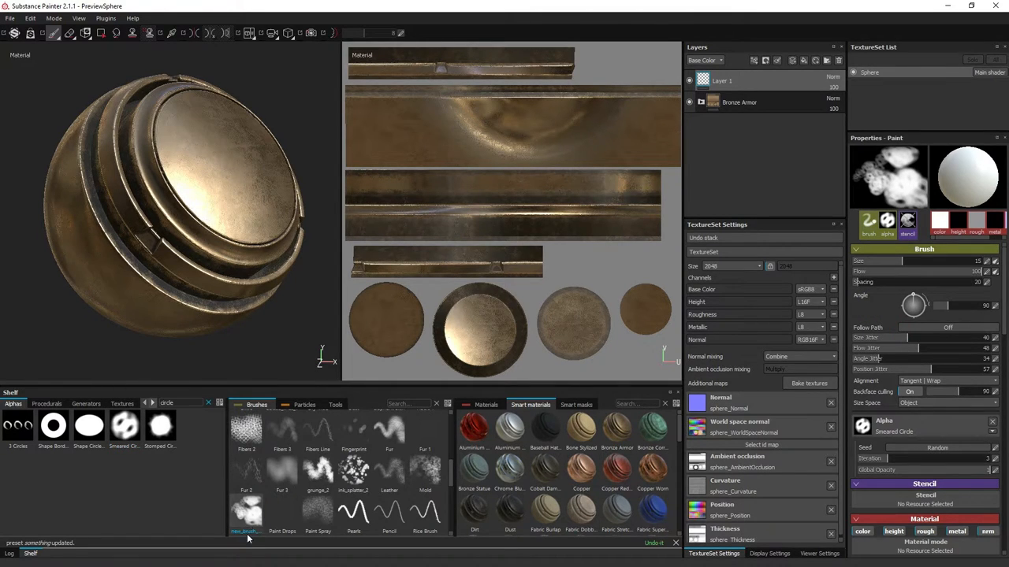
pyautogui.moveTo(271, 513)
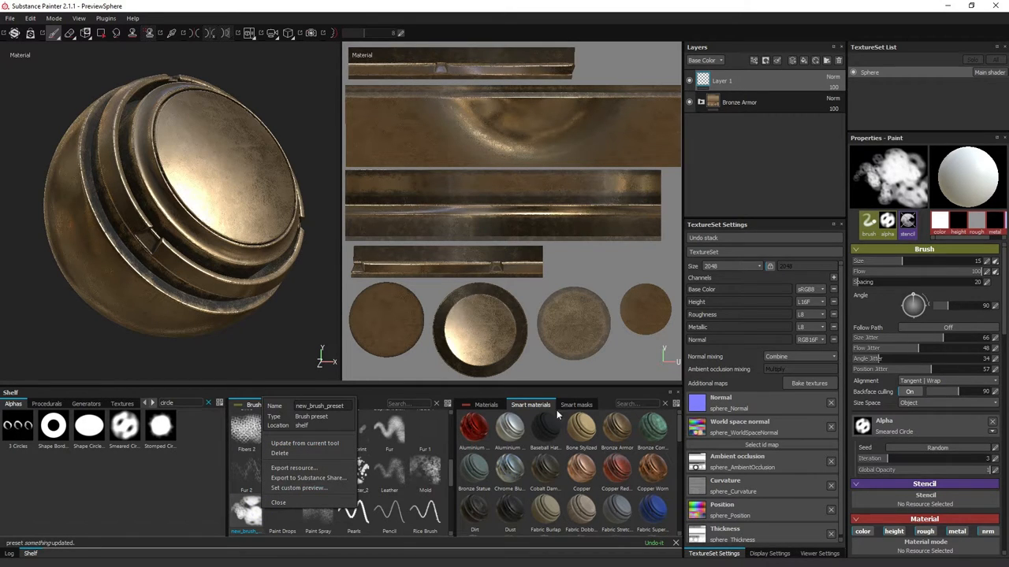
pyautogui.moveTo(221, 520)
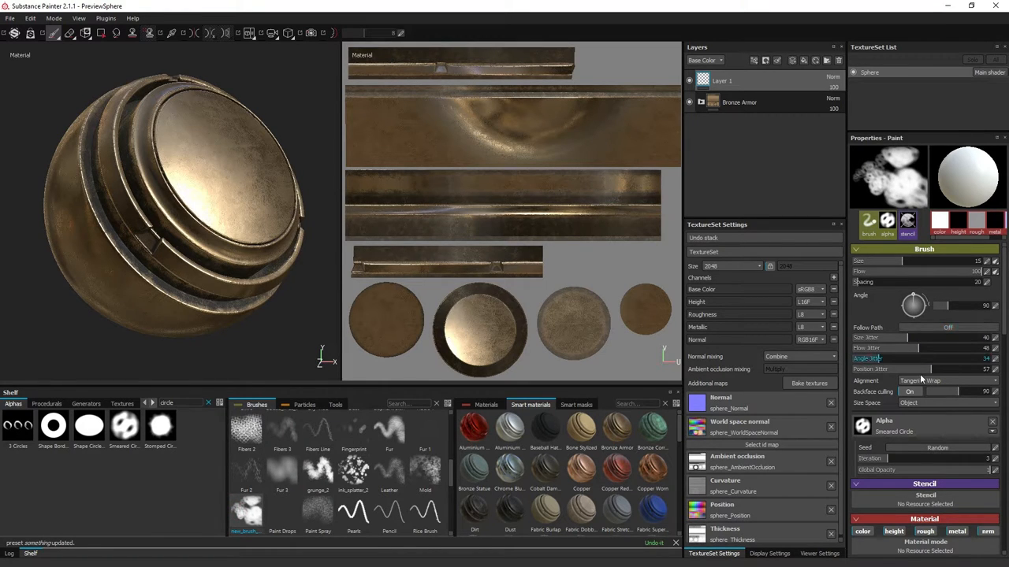
# Save the current jittered brush settings as a new brush preset via Create brush preset
pyautogui.rightClick(867, 315)
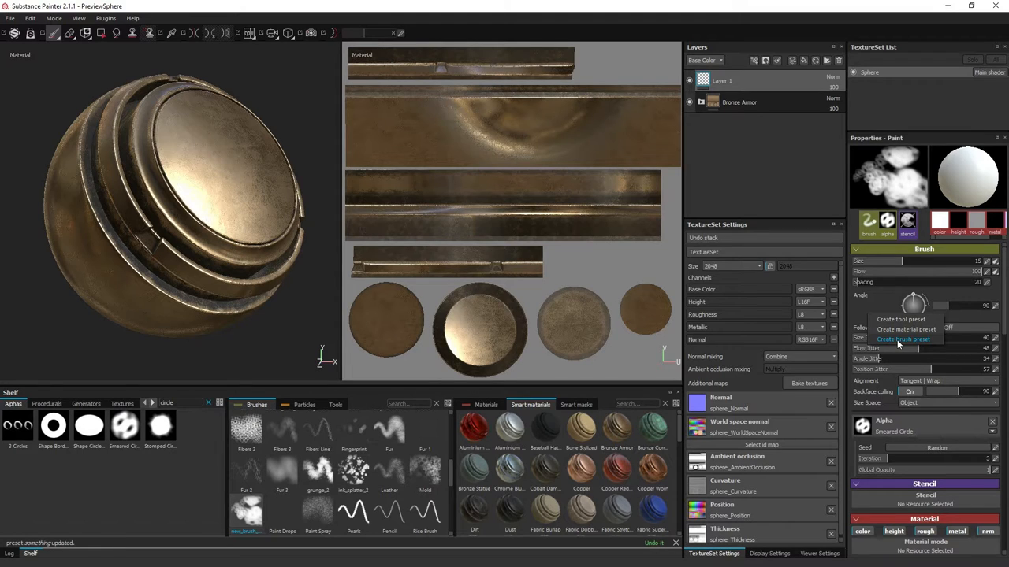
pyautogui.click(903, 339)
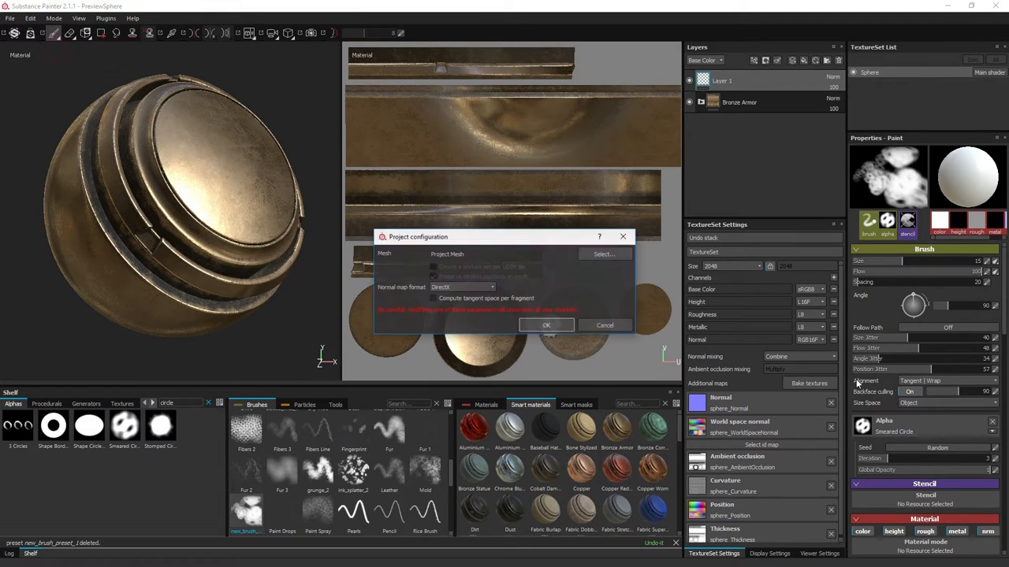
pyautogui.click(545, 324)
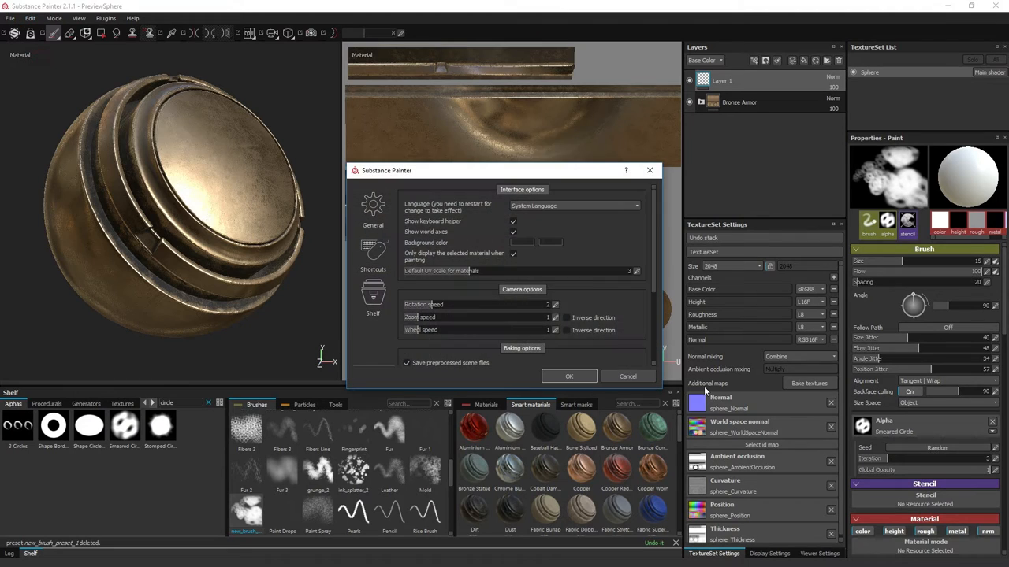
pyautogui.click(372, 293)
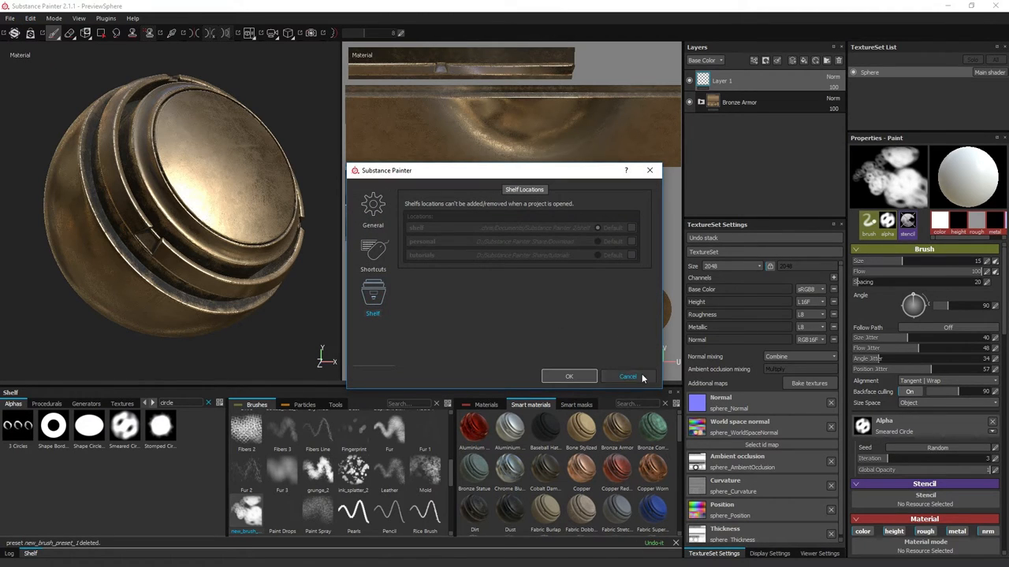
pyautogui.click(628, 375)
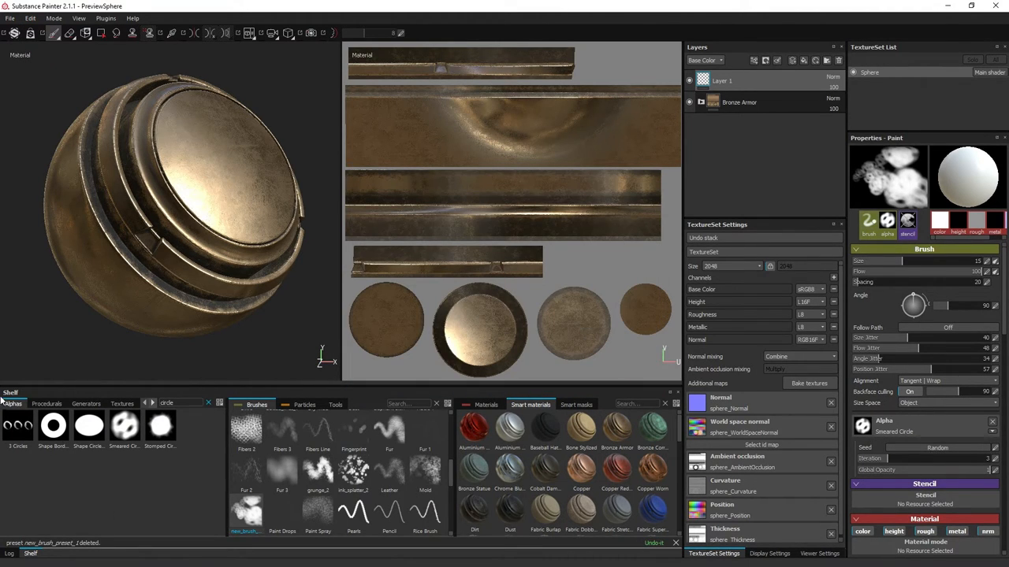